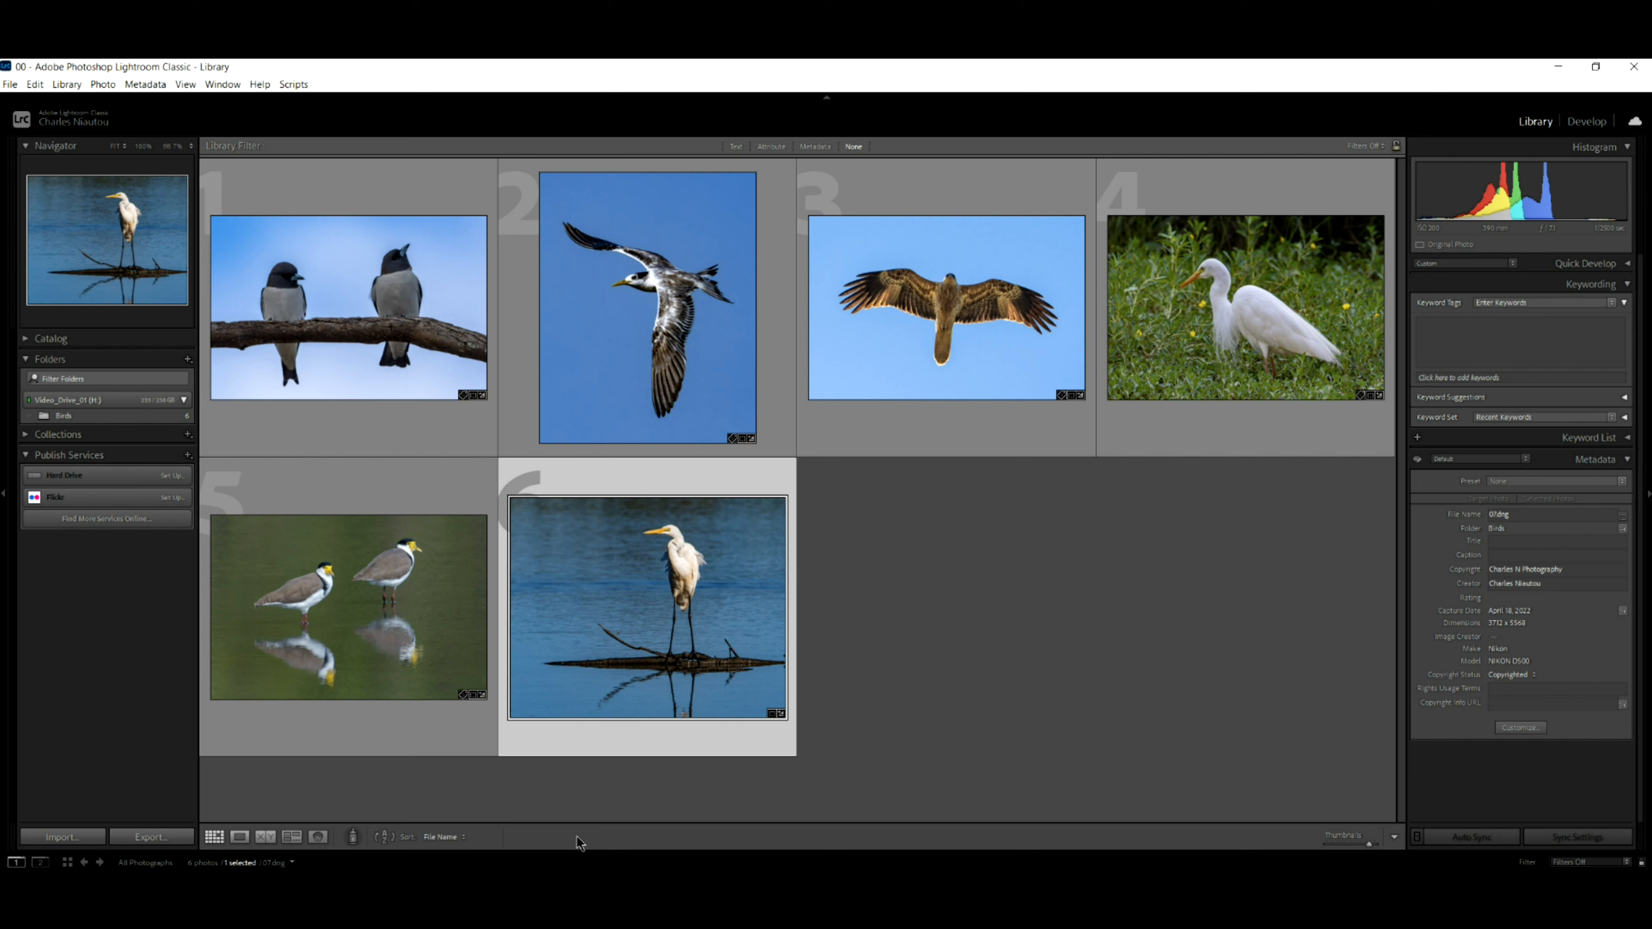
Bring the two wood swallows photo into the Develop module for editing
click(1587, 120)
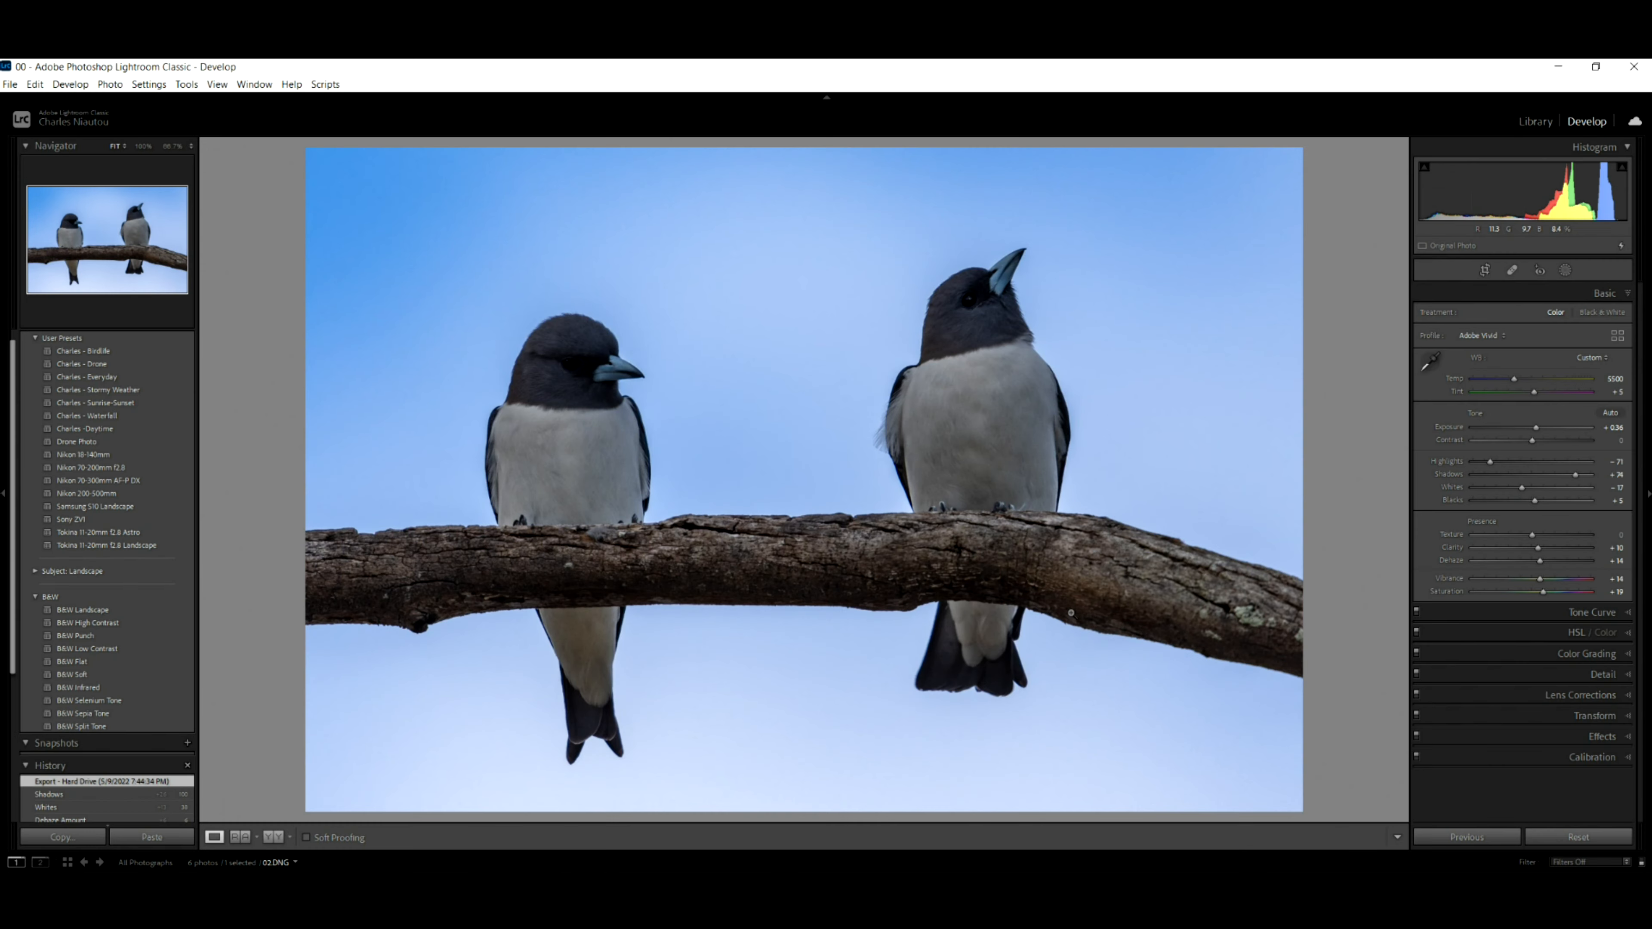